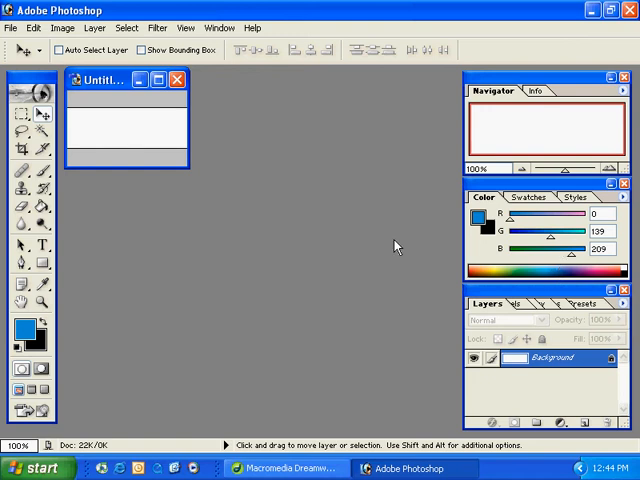
Step: Fill the canvas with the blue foreground colour via Edit > Fill
left_click(34, 28)
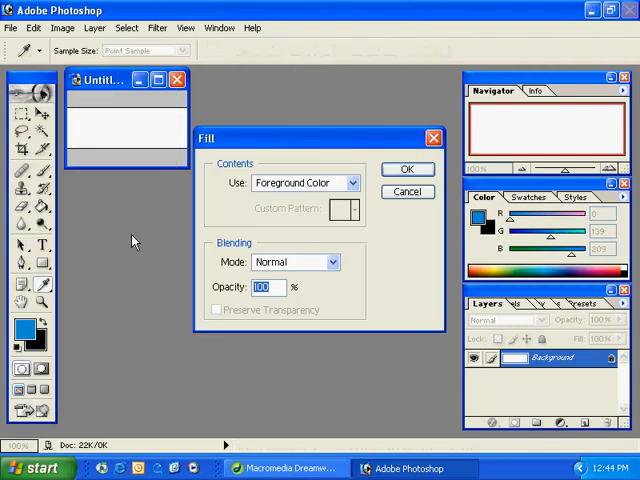
left_click(408, 168)
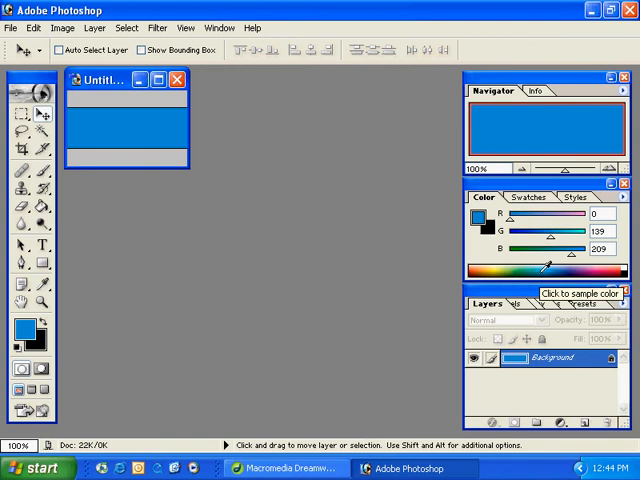
mouse_move(380, 218)
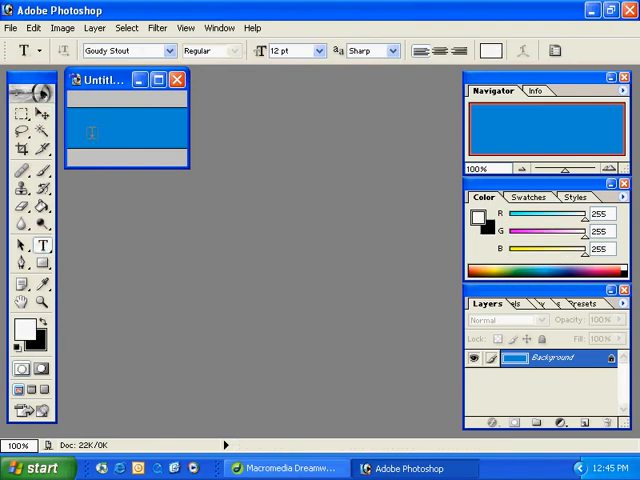
Step: Place white HOME text on the blue canvas with the Type tool
left_click(92, 132)
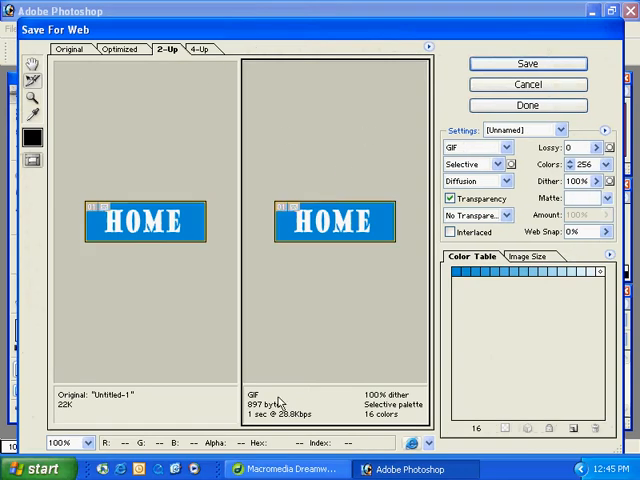
Step: Save the optimized blue button to the Desktop as home-normal.gif
left_click(528, 64)
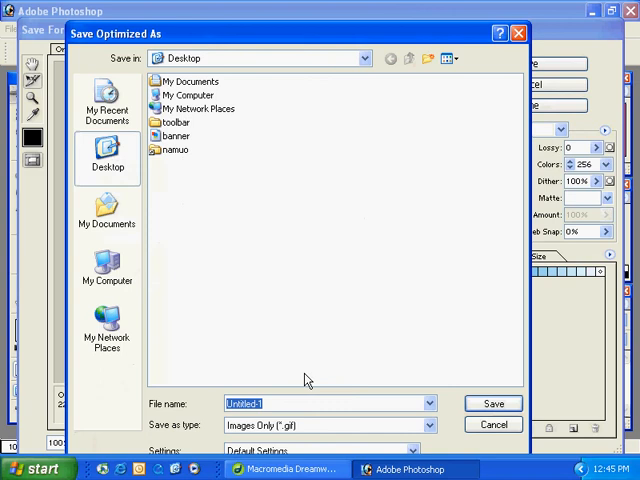
type("home-")
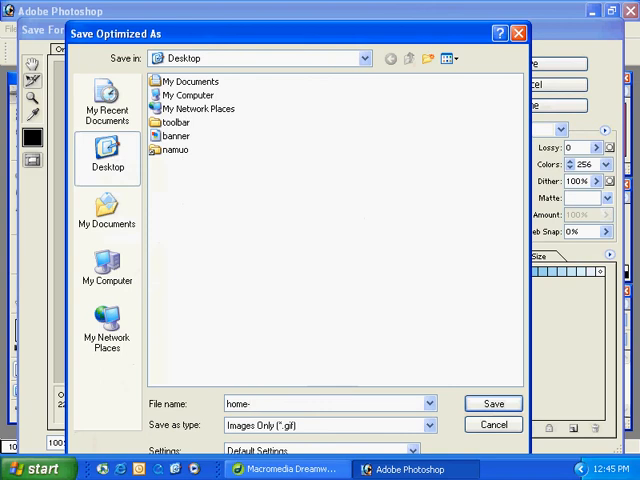
type("normloa")
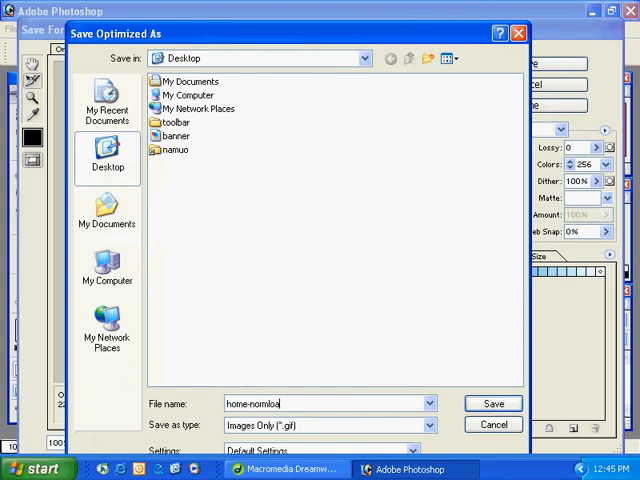
left_click(492, 404)
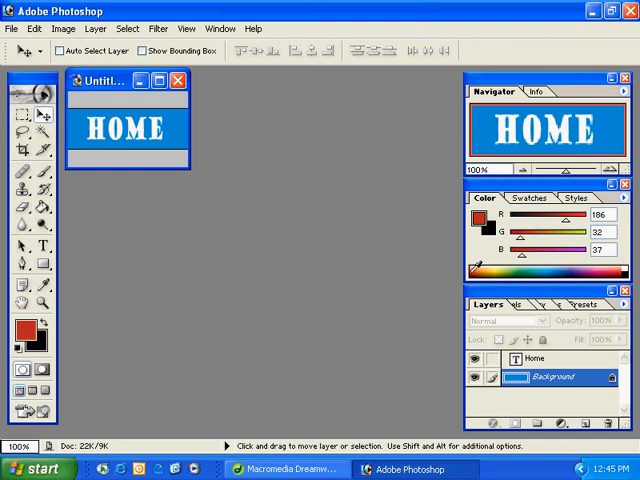
Step: Fill the button background with red and export it through Save for Web as a GIF
left_click(36, 28)
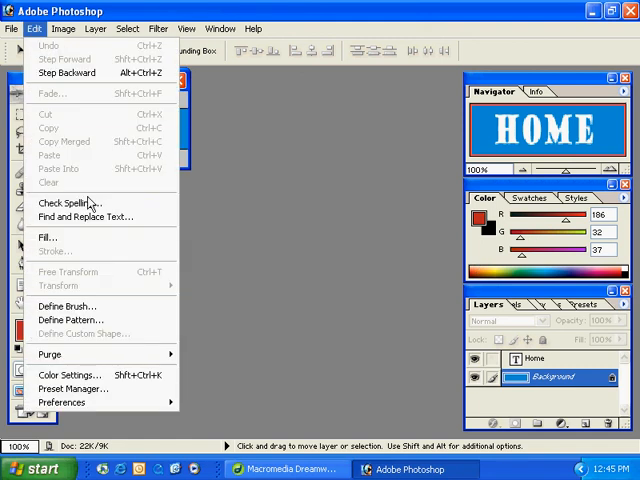
left_click(46, 236)
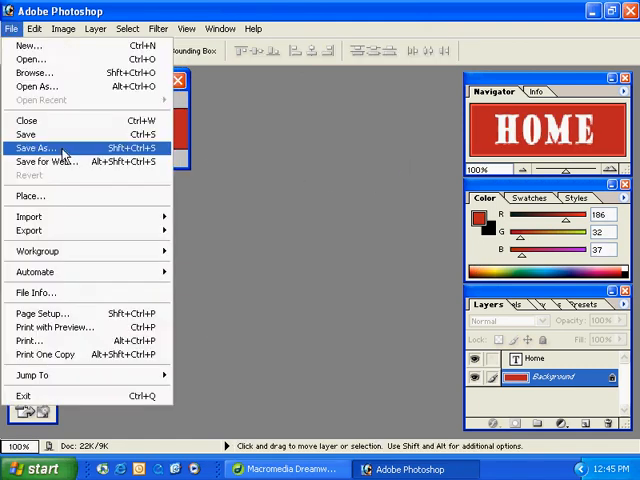
left_click(44, 162)
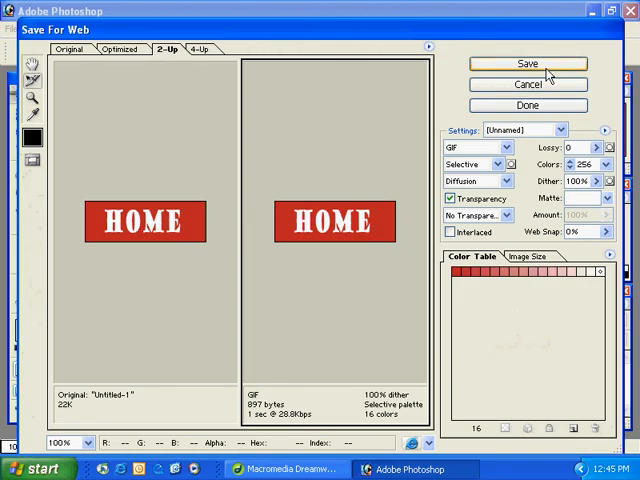
left_click(528, 64)
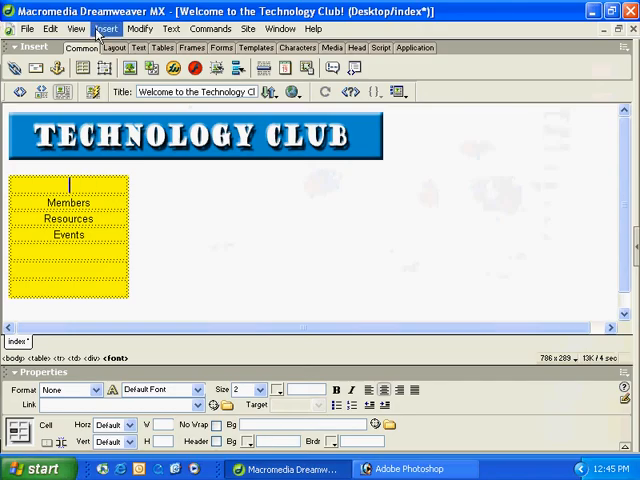
Step: Insert a rollover image using home-normal.gif as original and home-over.gif as rollover
left_click(108, 28)
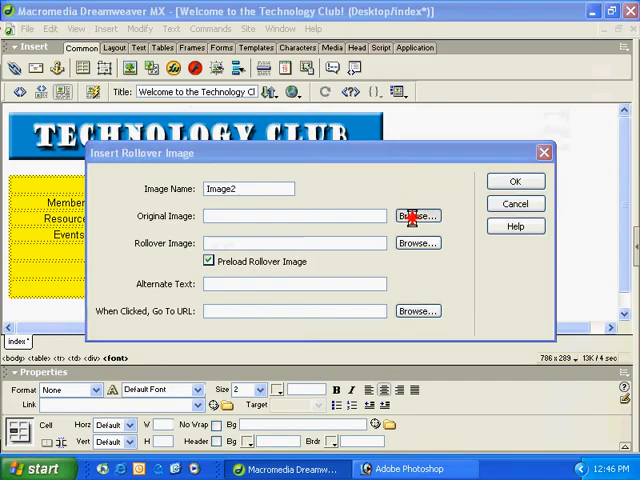
left_click(416, 216)
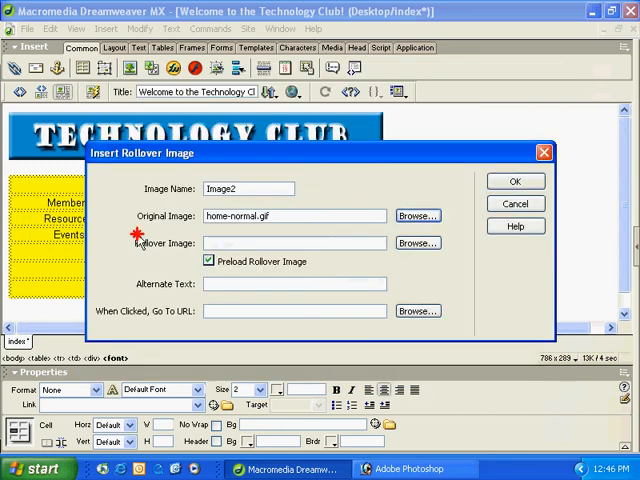
left_click(416, 244)
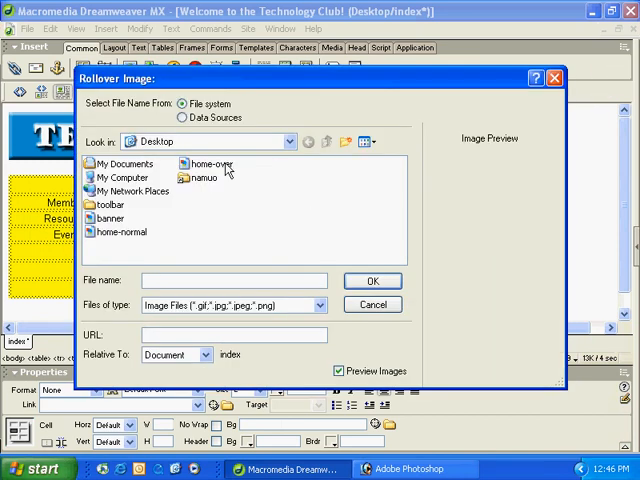
left_click(372, 280)
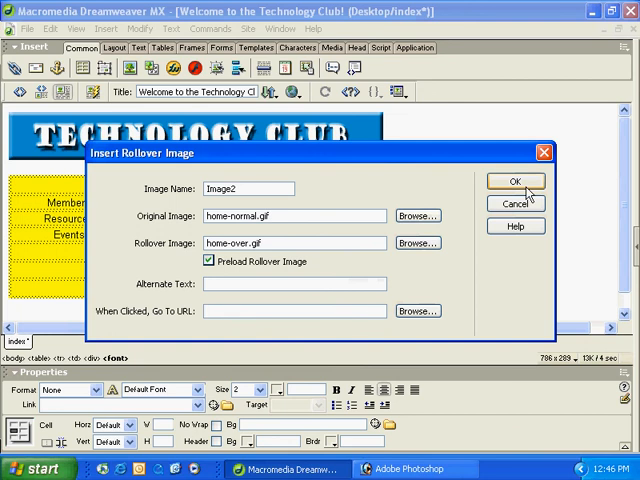
left_click(516, 180)
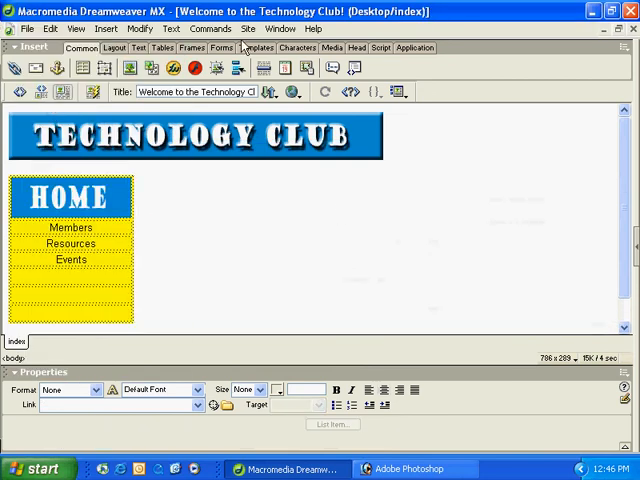
Step: Preview the Technology Club page in Internet Explorer
left_click(28, 28)
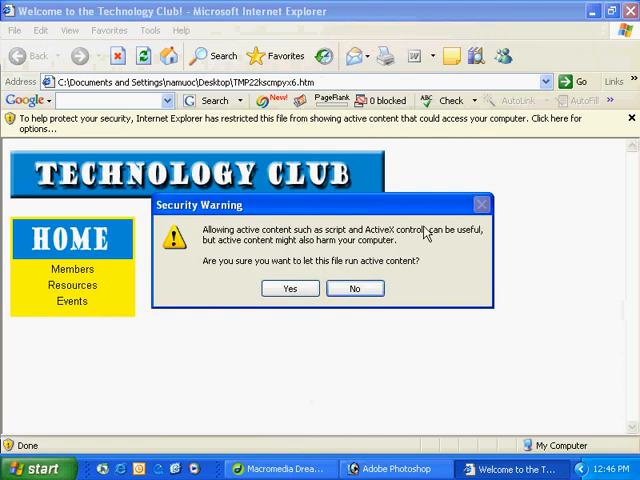
Step: Answer Yes to the security warning so the HOME rollover turns red on hover
left_click(290, 288)
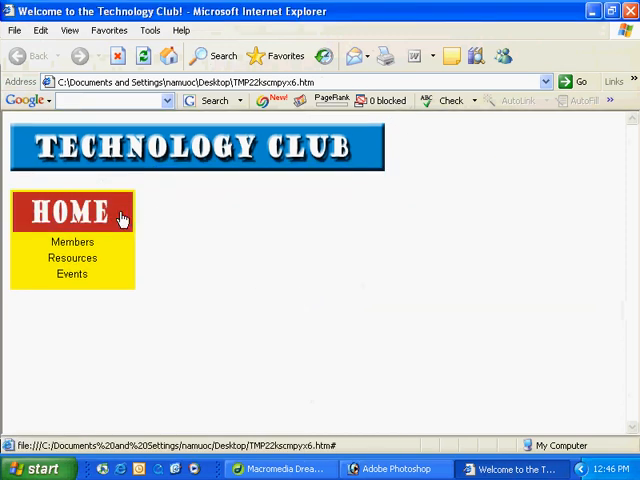
mouse_move(180, 228)
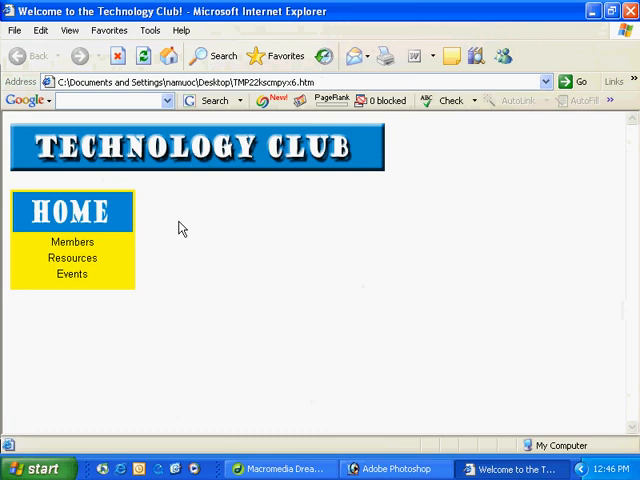